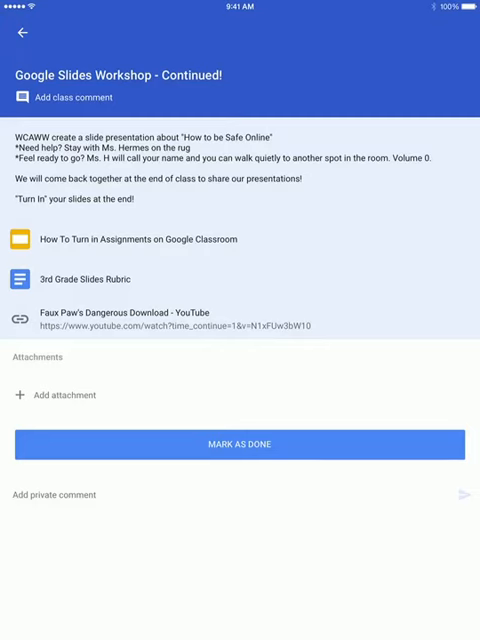
Step: Show the attachment options (Drive, Link, New Slides) for the Google Slides Workshop assignment
click(58, 394)
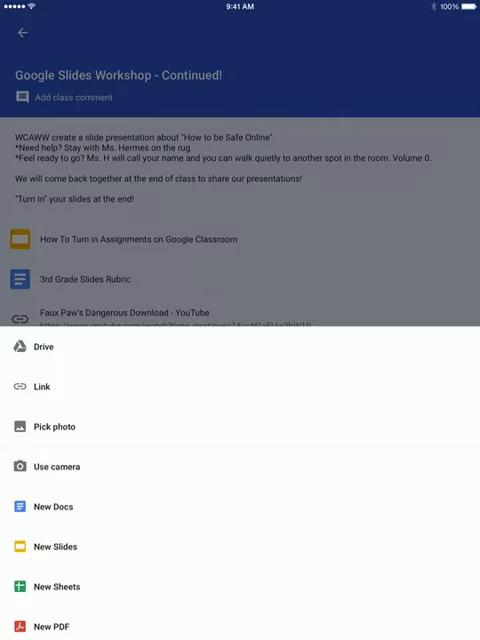
Step: Attach the 'How to be safe online' Slides file from My Drive
click(41, 347)
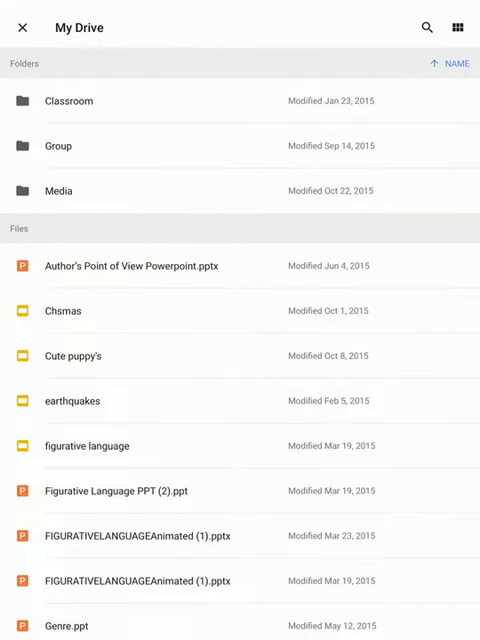
scroll(down, 3)
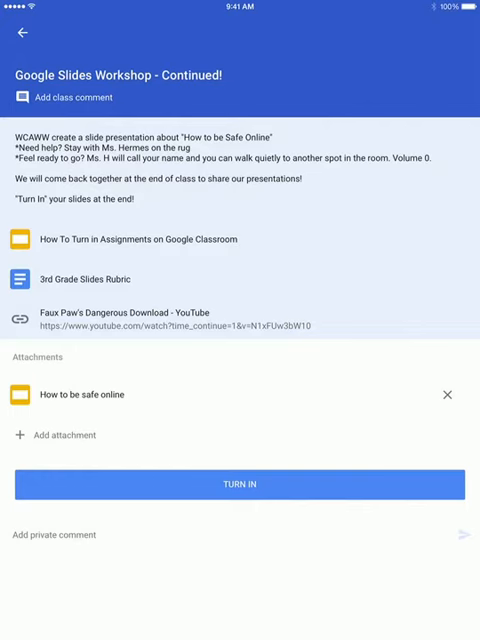
Step: Turn in 'Google Slides Workshop - Continued!' with the safety slides attached, confirming the dialog
click(240, 484)
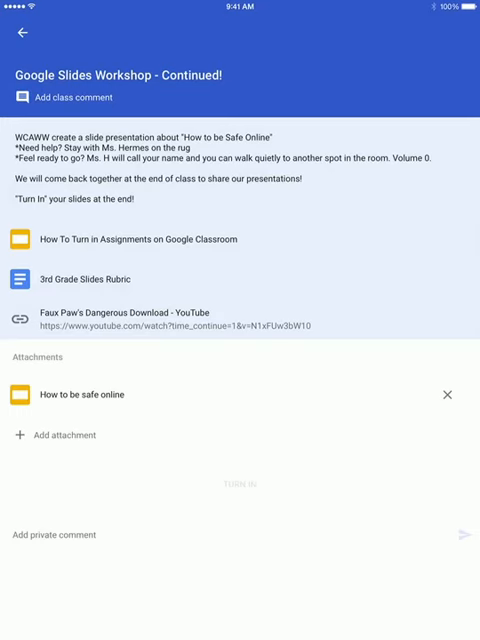
click(240, 487)
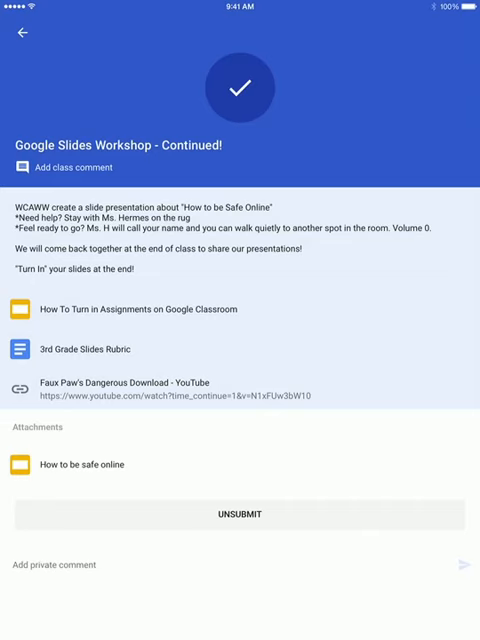
Step: Unsubmit the turned-in assignment and confirm, to keep working on it
click(239, 515)
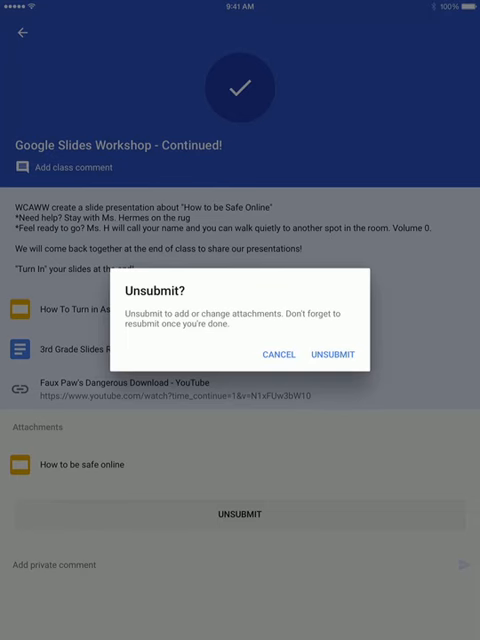
click(279, 354)
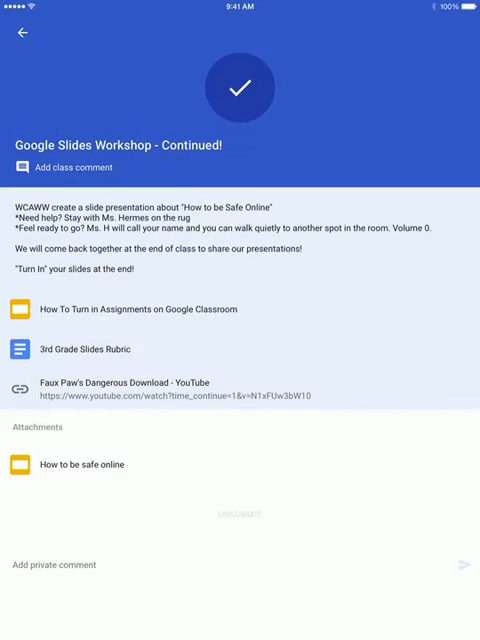